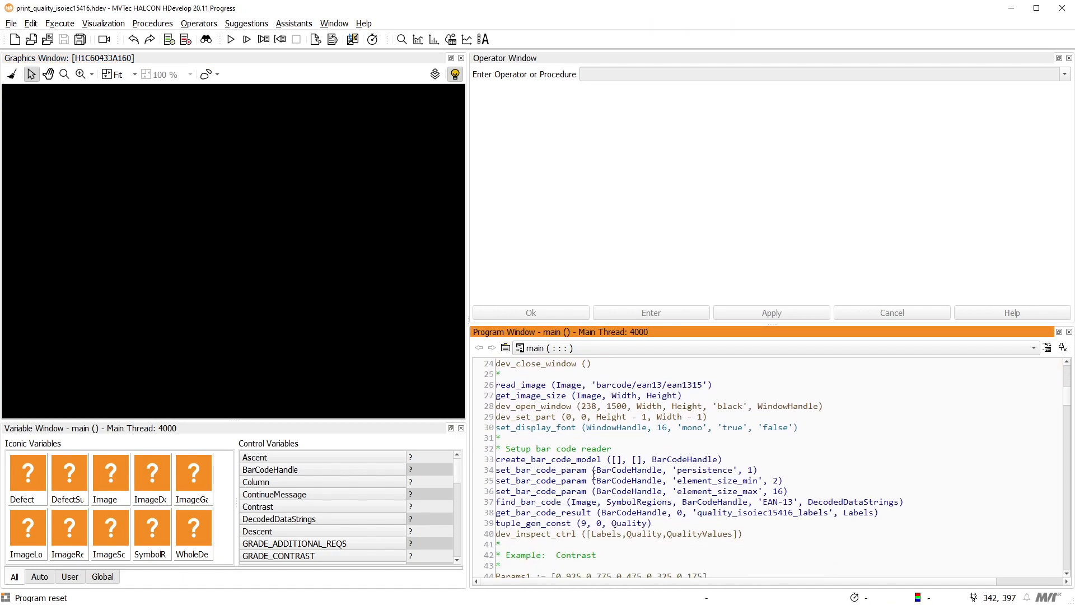
# Inspect the find_bar_code and get_bar_code_result parameters, then run the bar code example
pyautogui.doubleClick(541, 470)
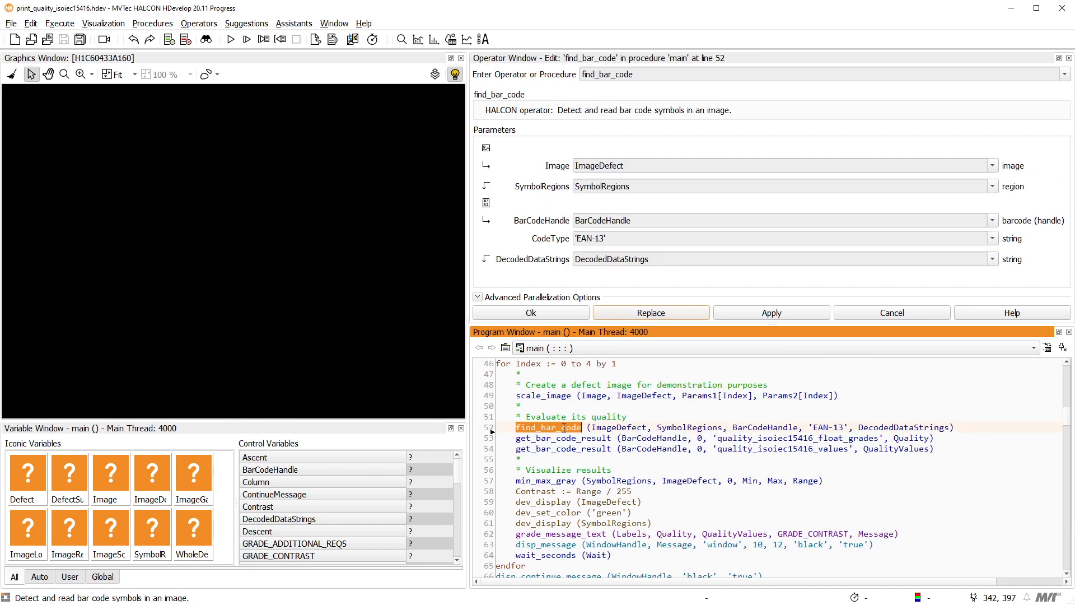
pyautogui.click(562, 437)
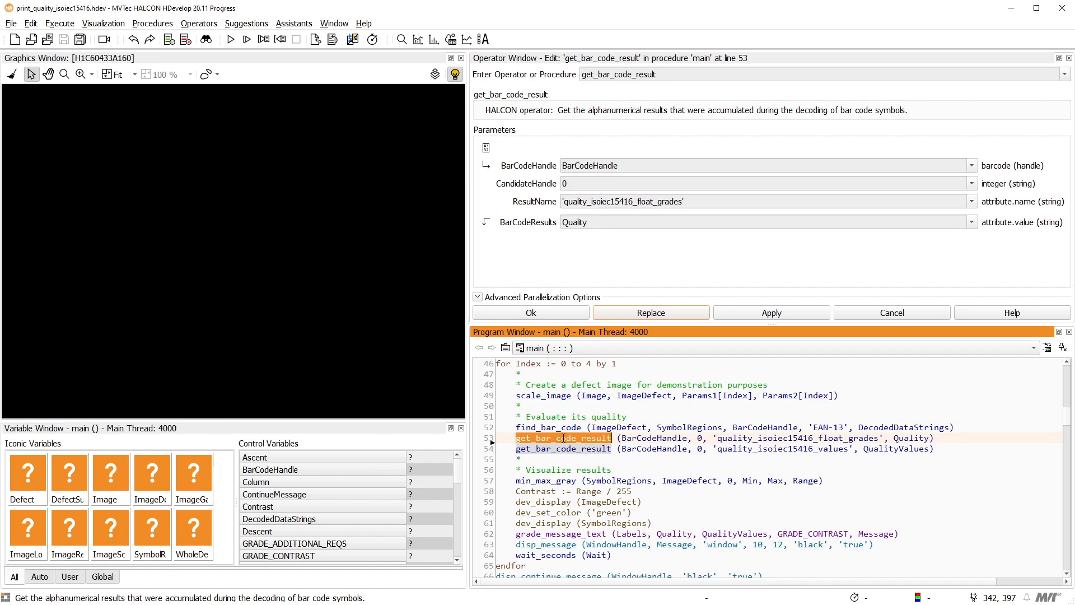
pyautogui.click(562, 449)
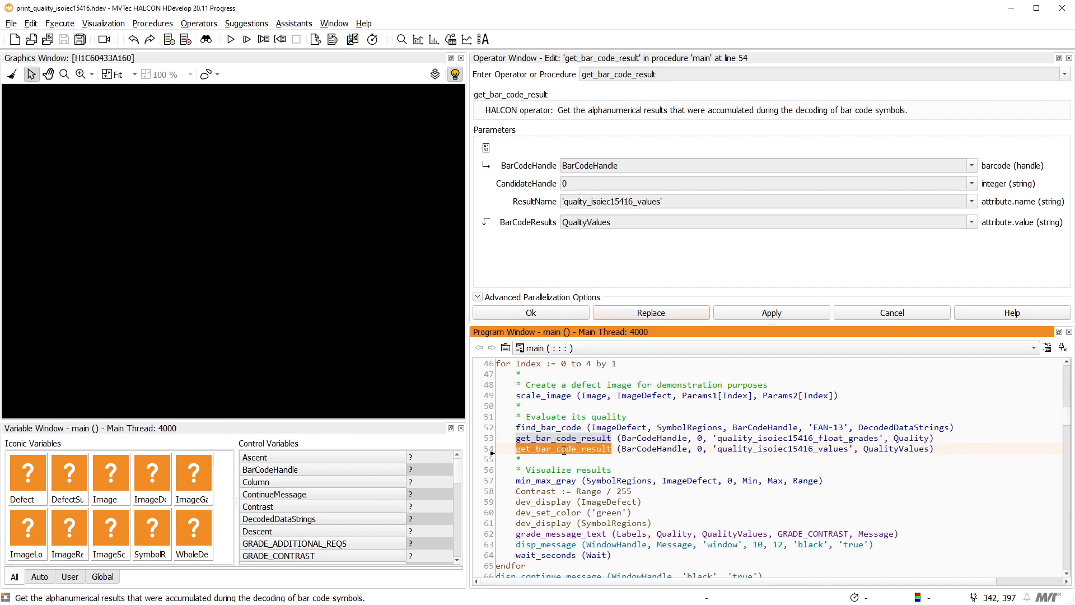
pyautogui.click(770, 311)
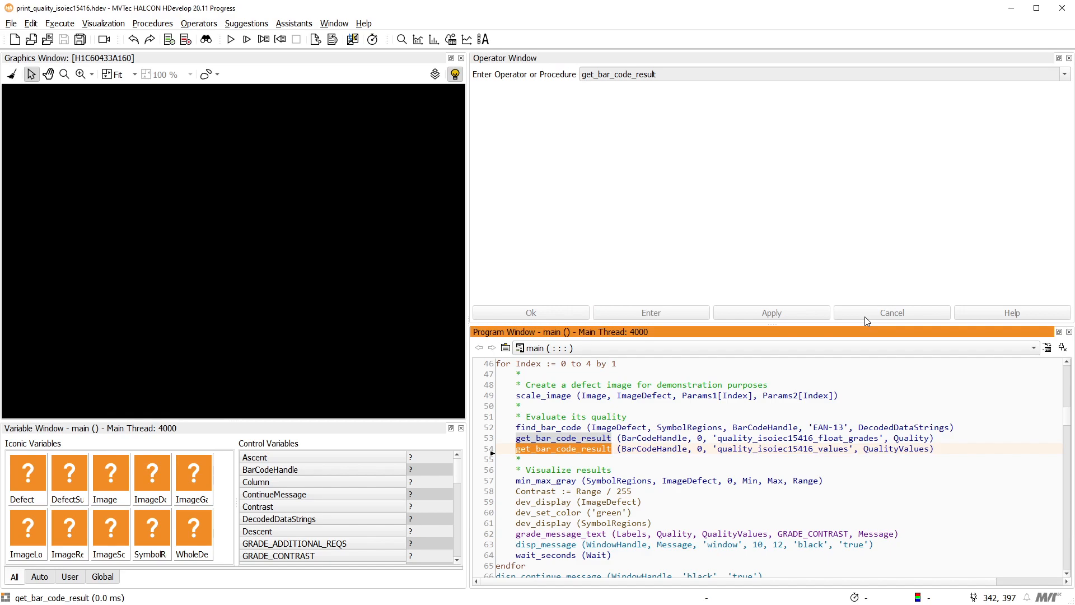
pyautogui.click(230, 40)
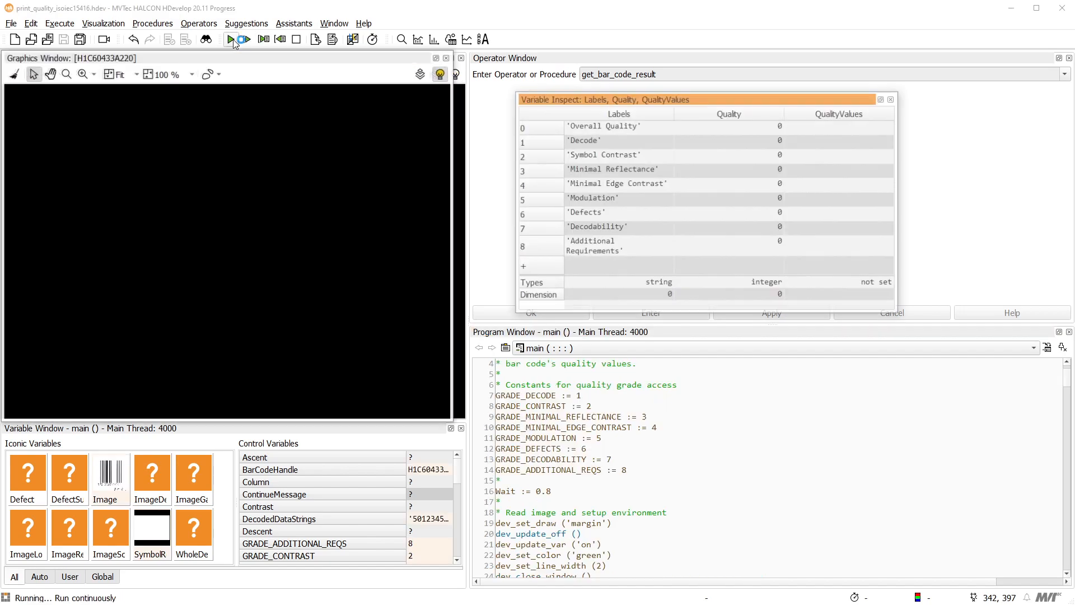
# Resume the bar code example past the symbol contrast and minimal reflectance stops
pyautogui.click(231, 39)
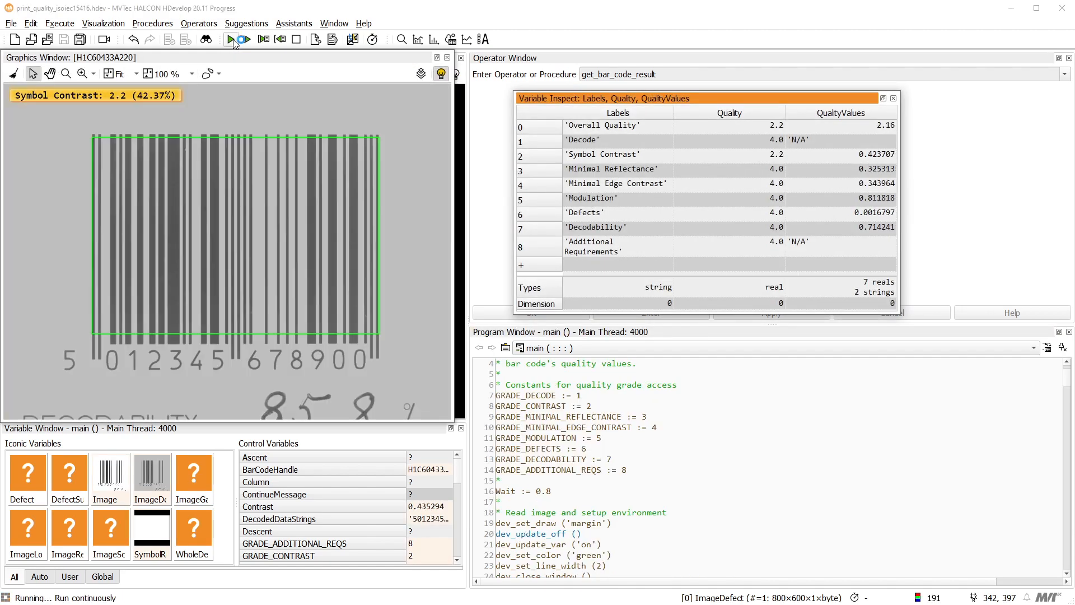
pyautogui.click(231, 39)
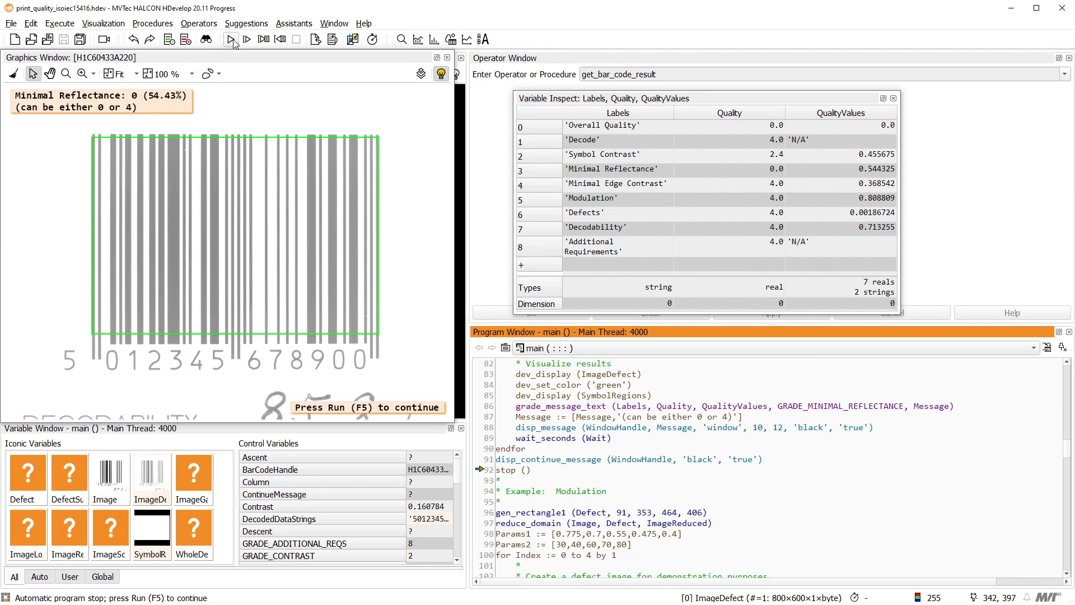
pyautogui.click(230, 39)
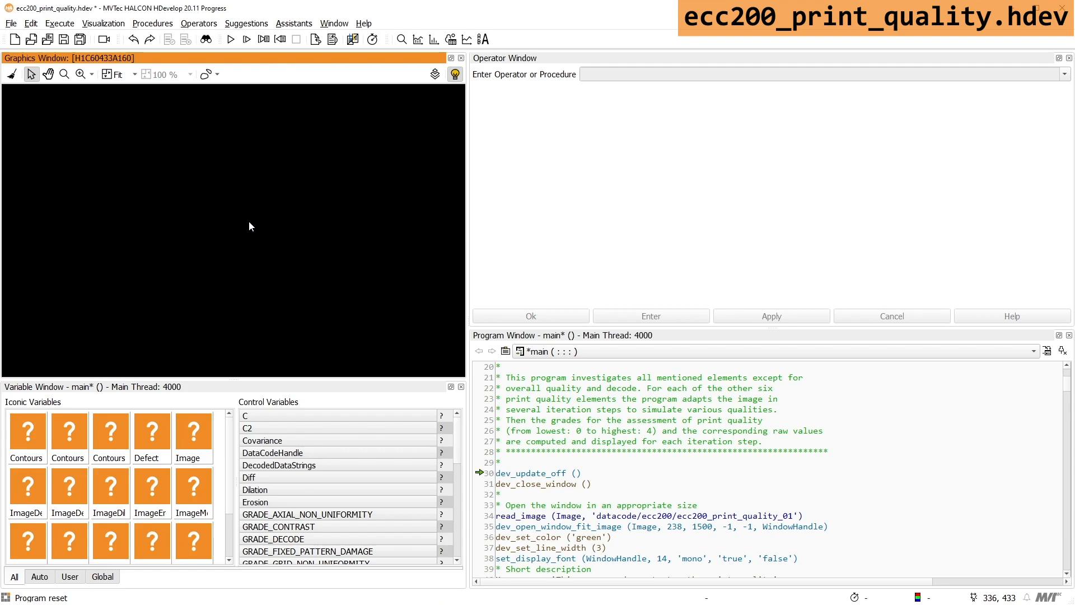
# Run ecc200_print_quality.hdev past the introduction and contrast loops to the modulation stop
pyautogui.click(230, 39)
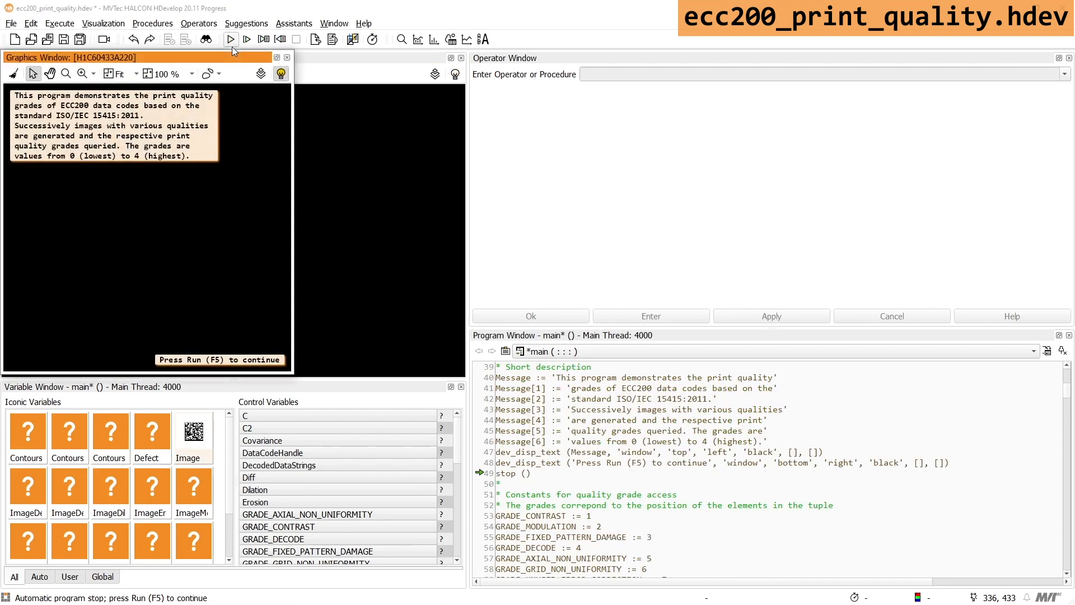
pyautogui.click(232, 40)
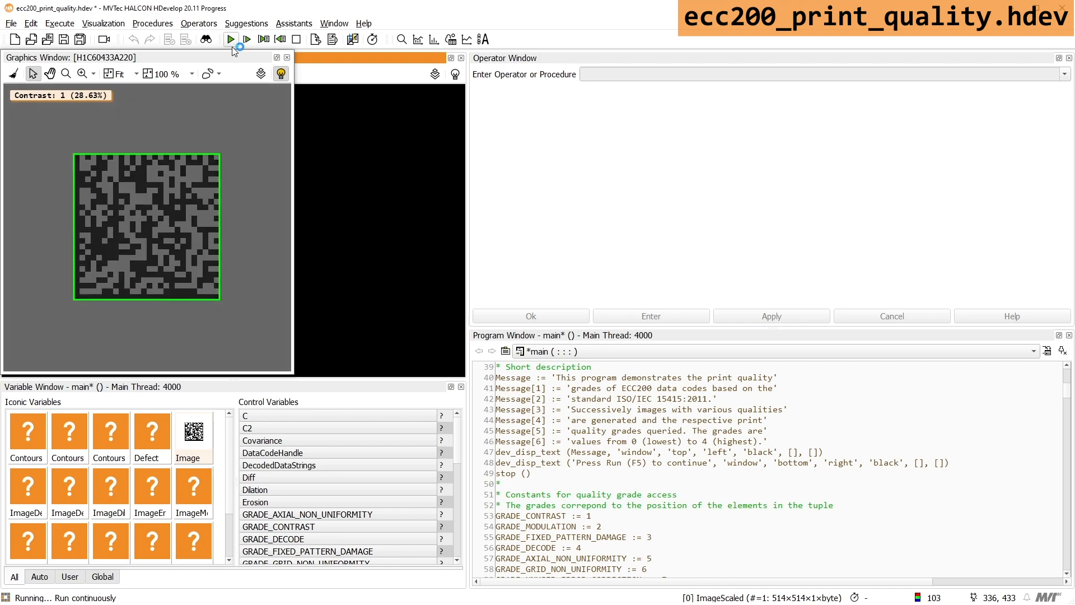
pyautogui.click(245, 39)
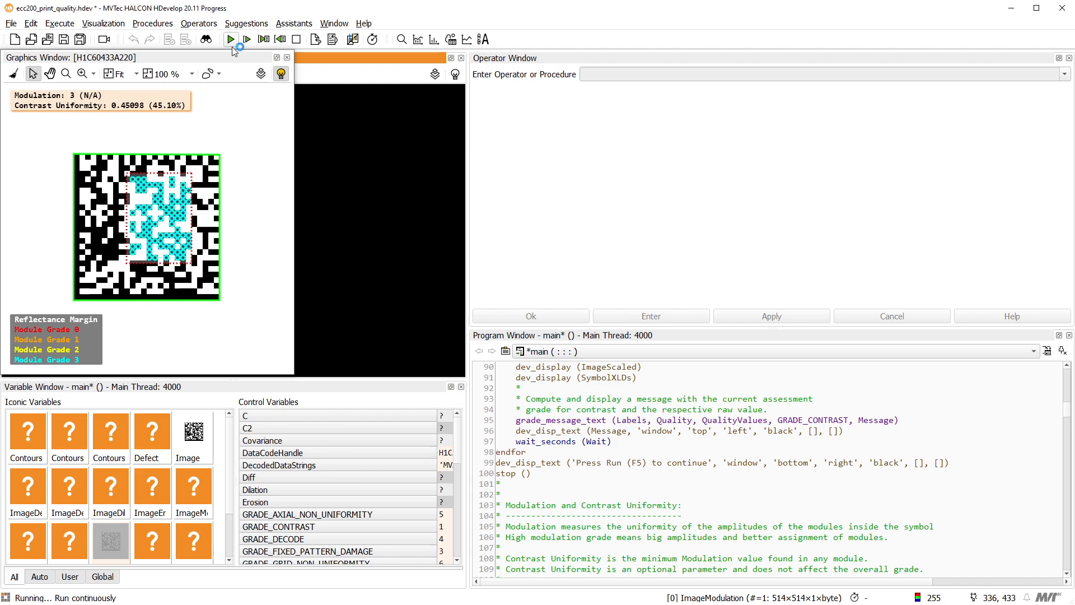
pyautogui.click(230, 39)
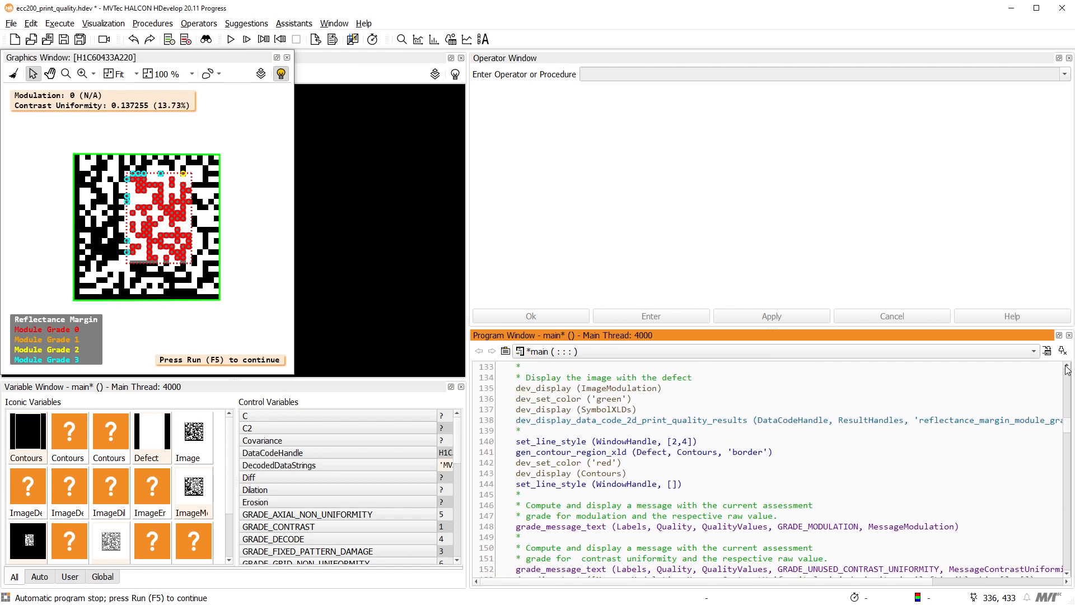
# View dev_display_data_code_2d_print_quality_results parameters, then resume into fixed pattern damage
pyautogui.doubleClick(631, 462)
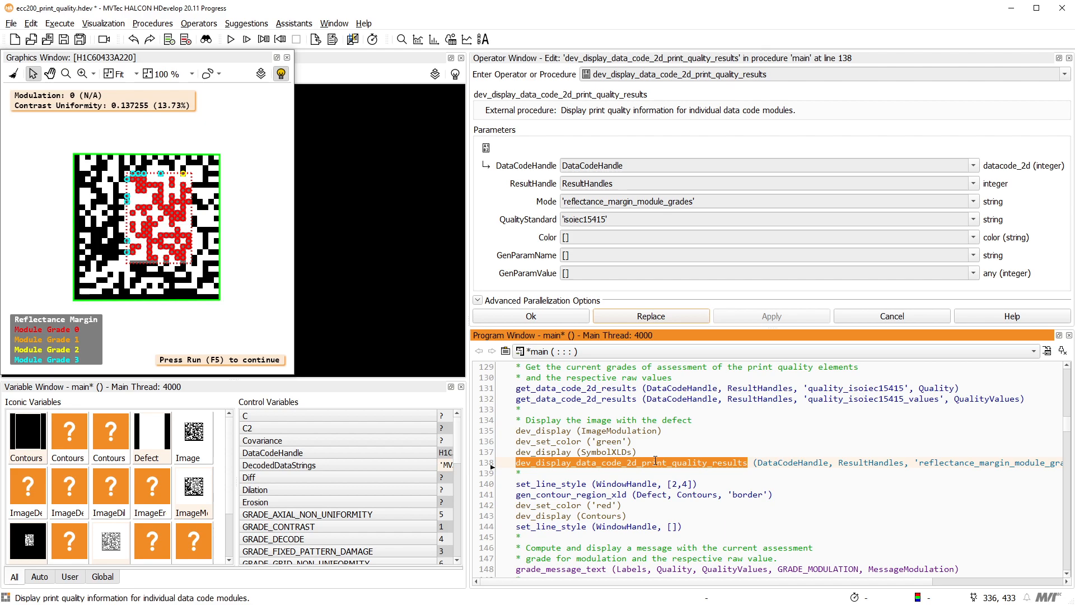
pyautogui.click(230, 39)
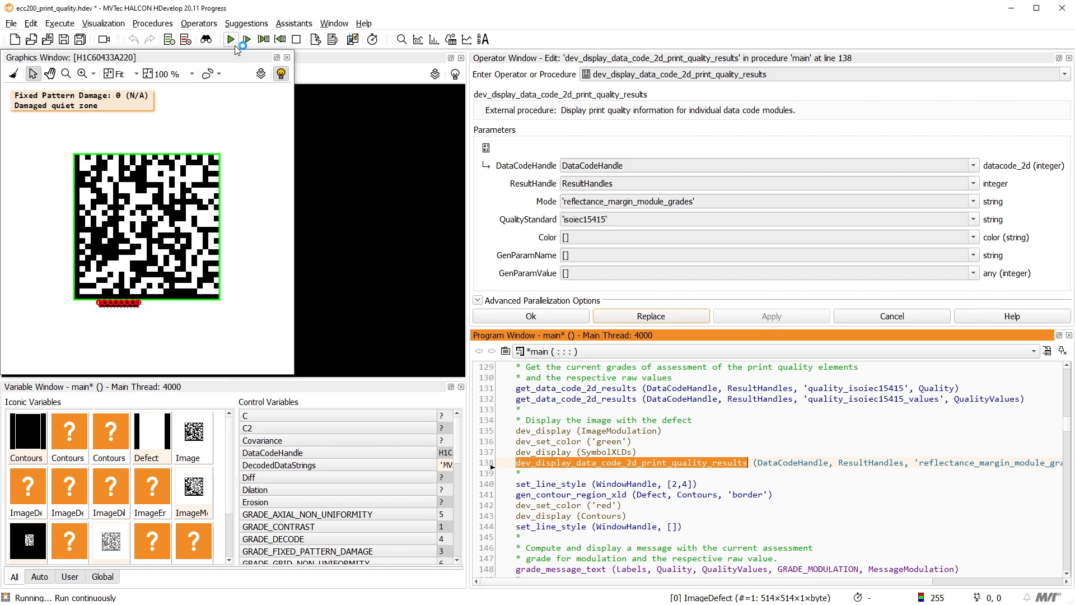
# Resume past the L-shape damage, grid nonuniformity and unused error correction stops
pyautogui.click(245, 39)
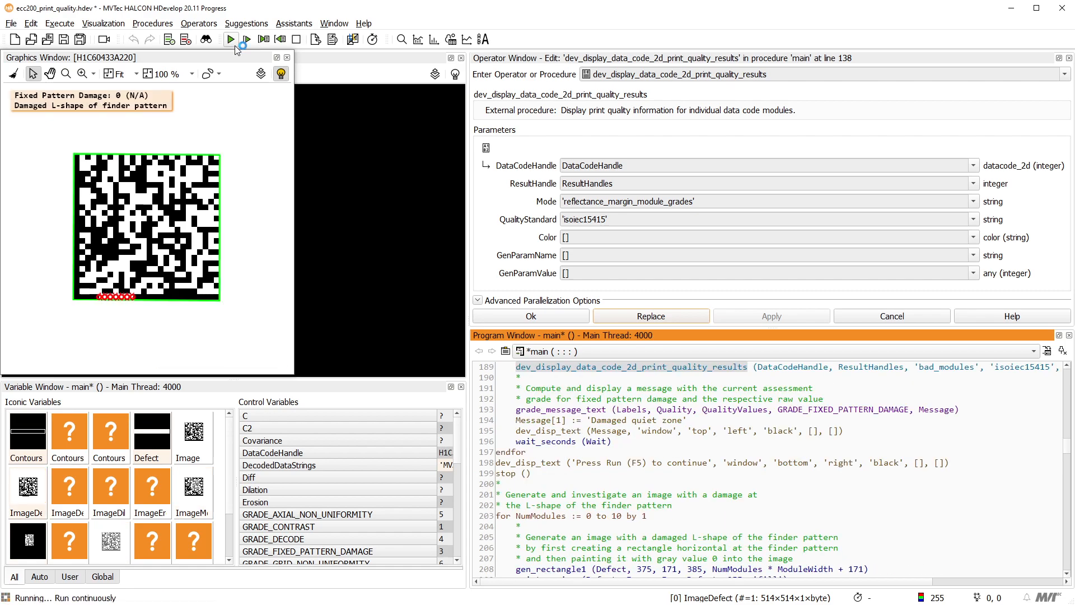
pyautogui.click(230, 39)
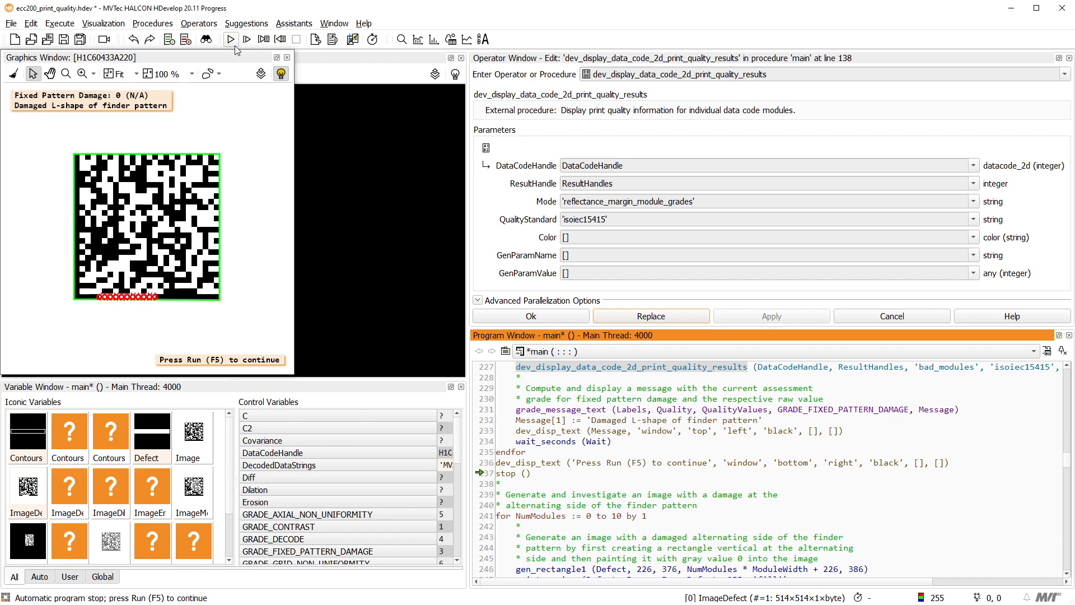
pyautogui.click(230, 39)
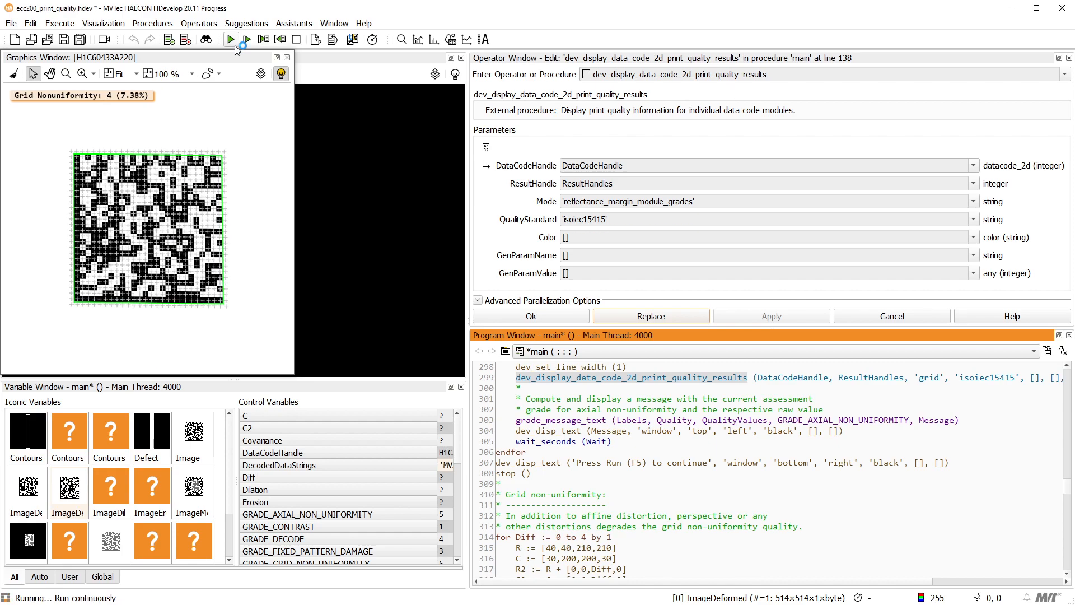
pyautogui.click(230, 39)
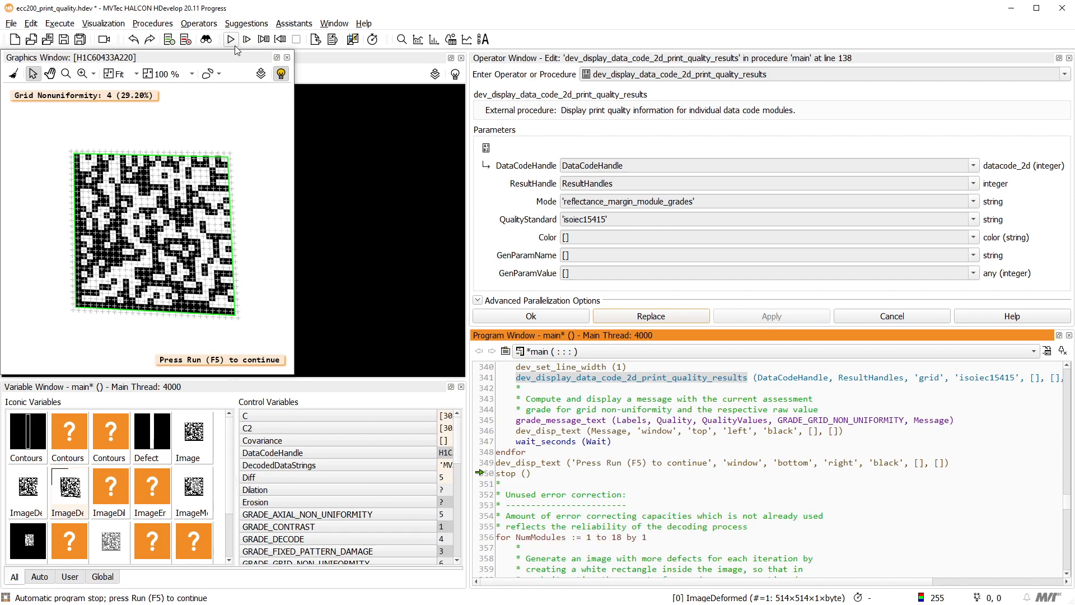
pyautogui.click(230, 39)
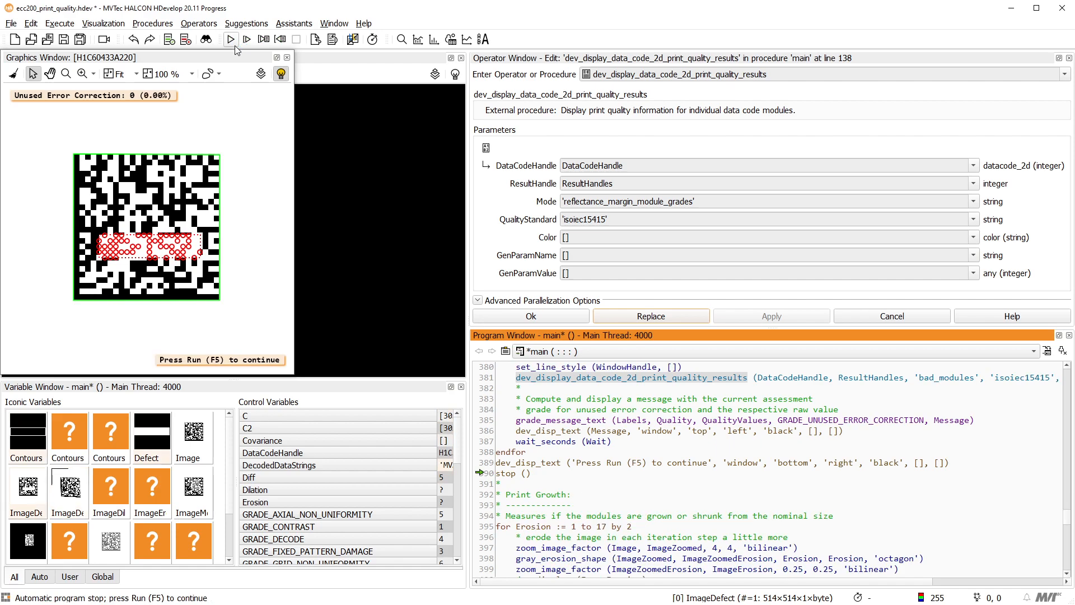
pyautogui.click(230, 39)
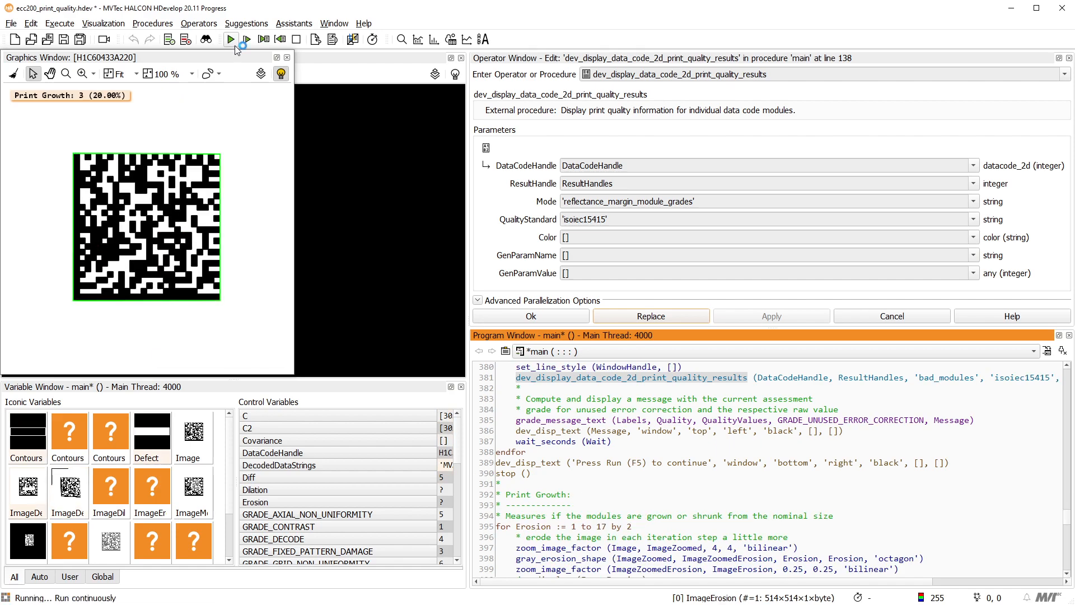